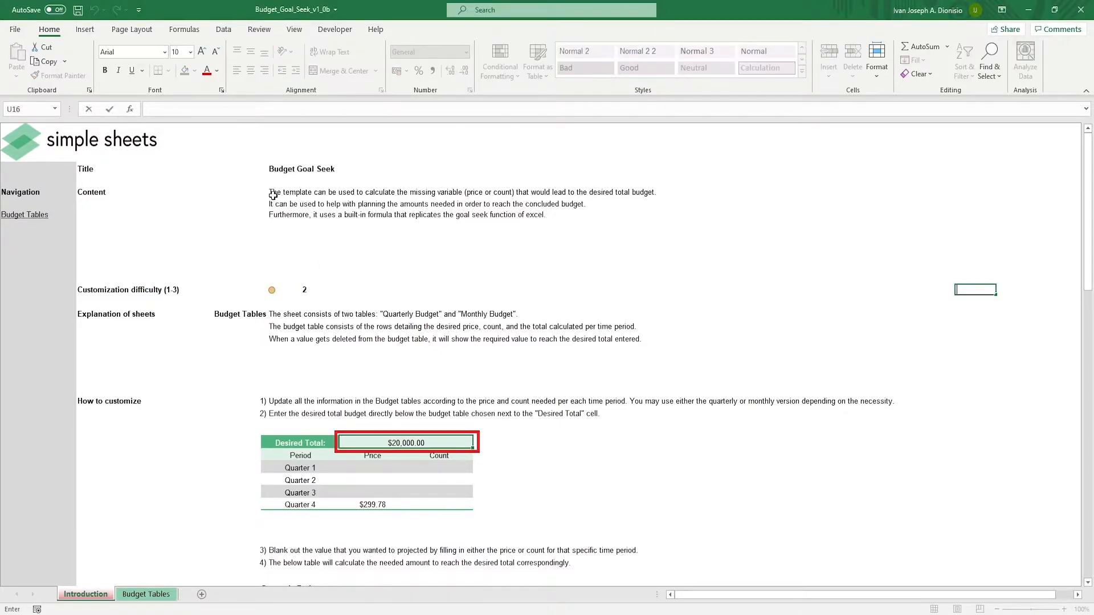
- Scroll the Introduction sheet down to the customization steps and Related To Online Templates notes
left_click(286, 289)
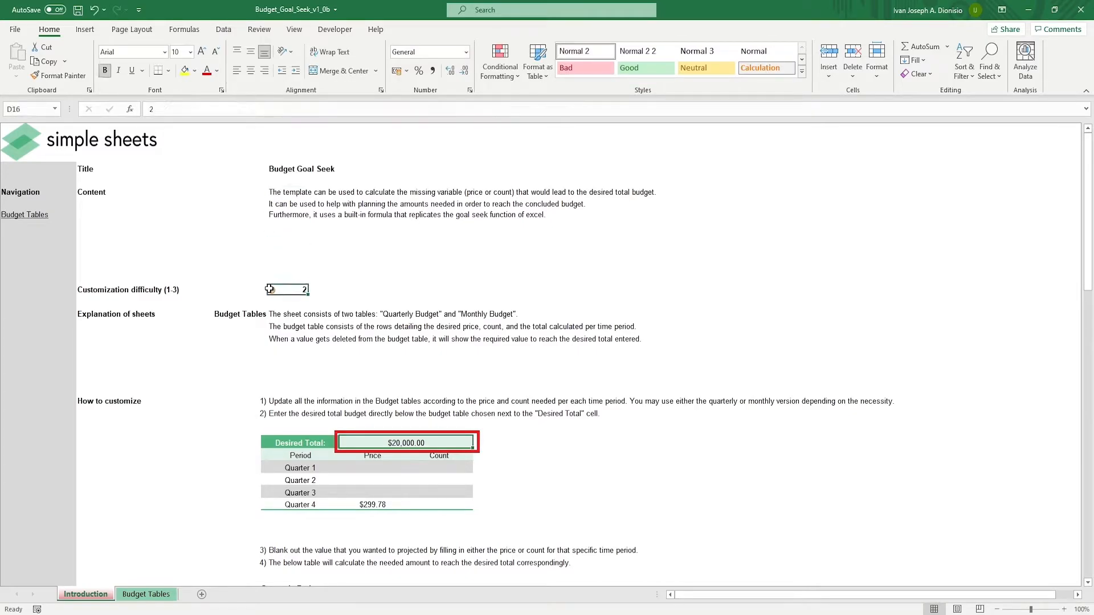
left_click(286, 315)
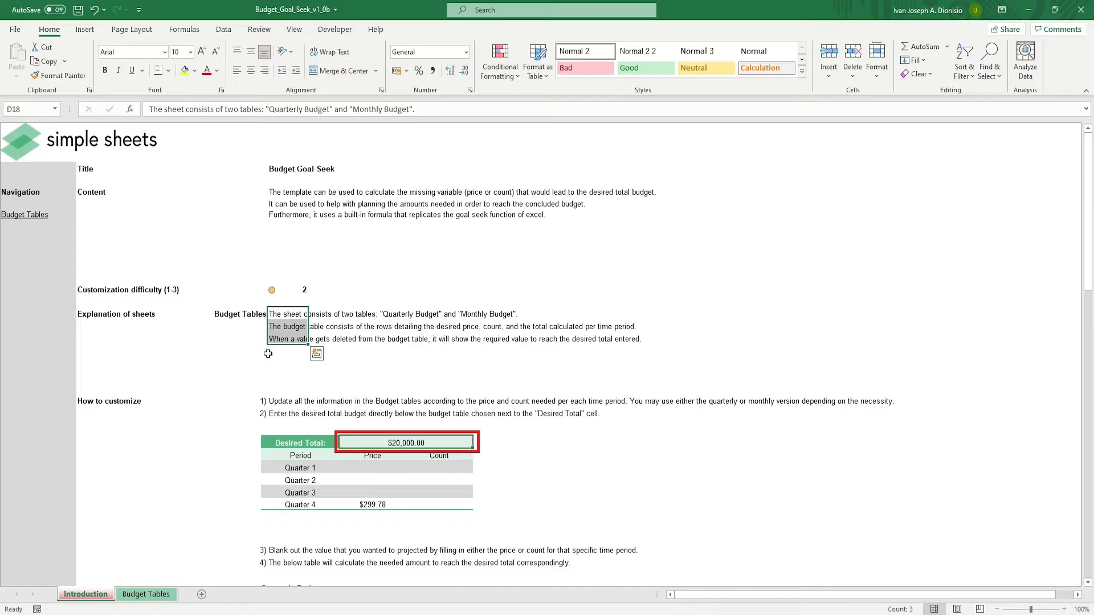
scroll("down", 3)
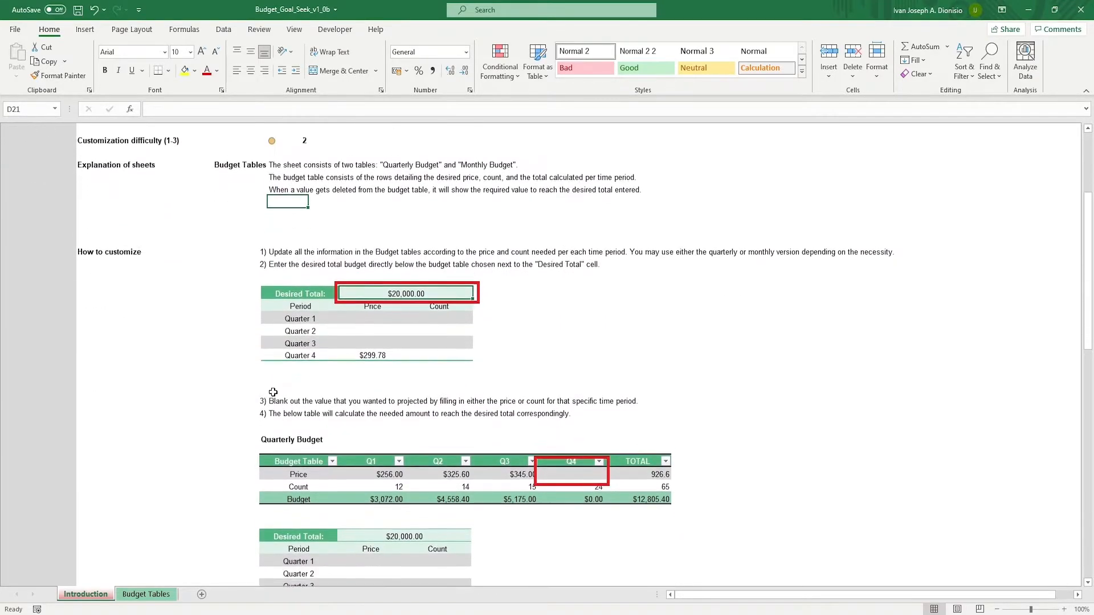
scroll("down", 3)
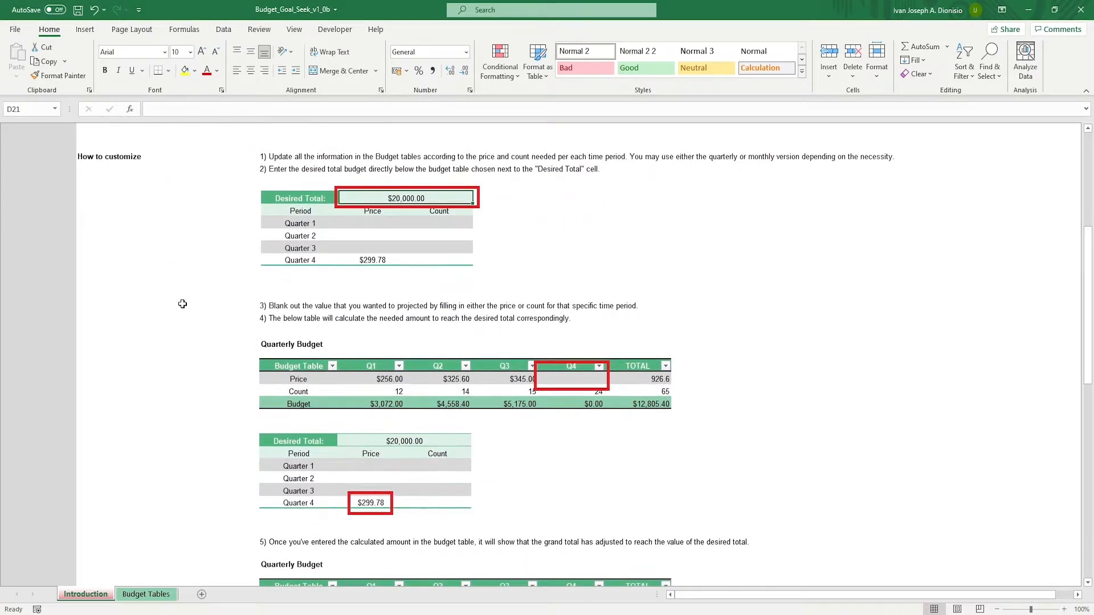
scroll("down", 3)
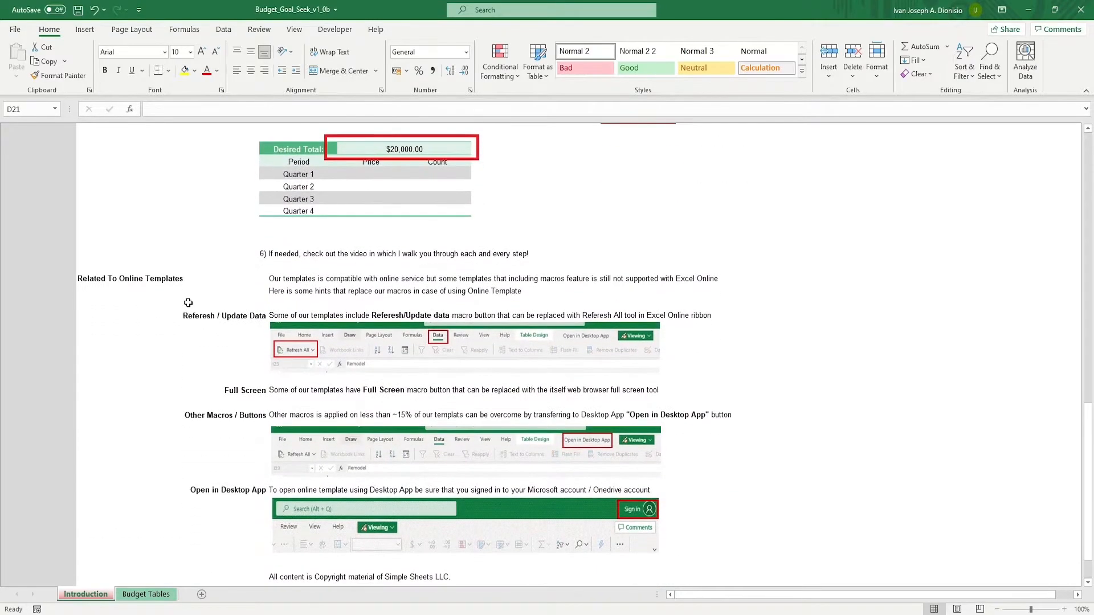
mouse_move(151, 357)
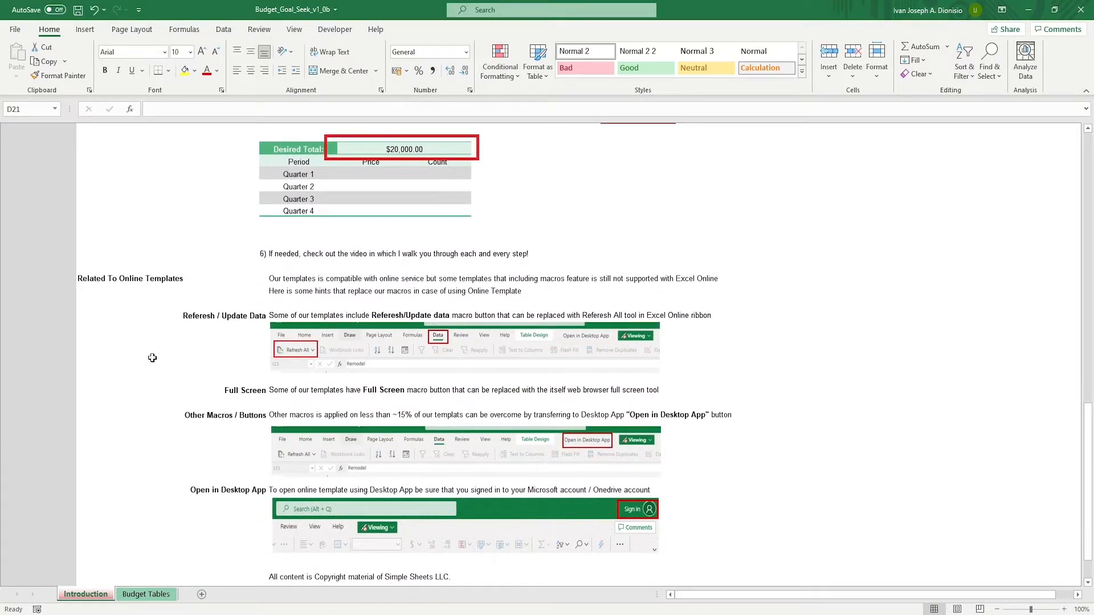
mouse_move(204, 341)
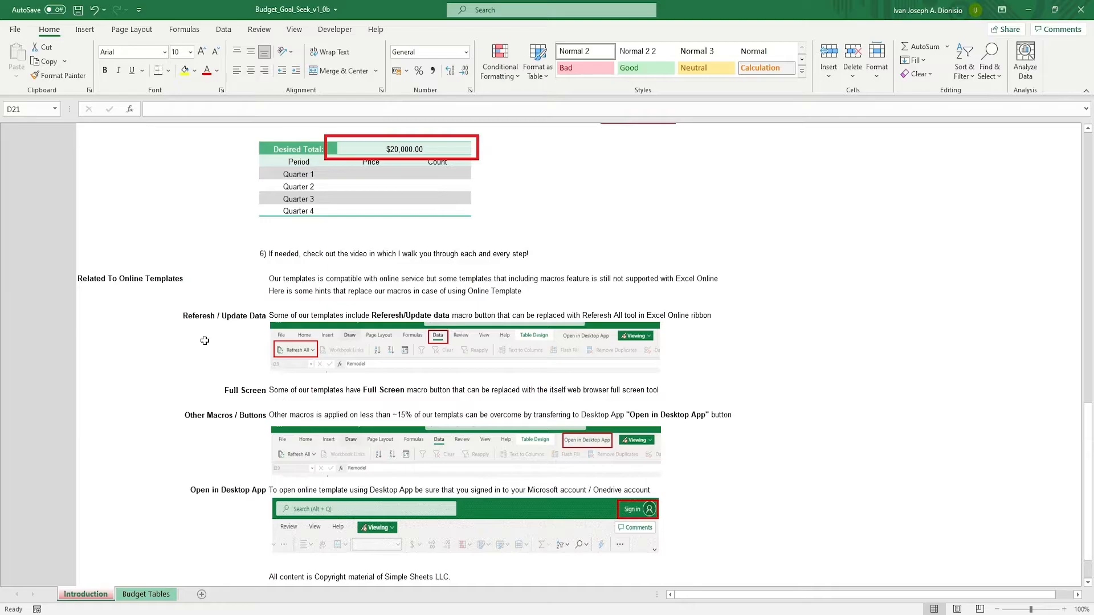
- Show the Budget Tables sheet and select around the Quarterly Budget table headings
left_click(147, 595)
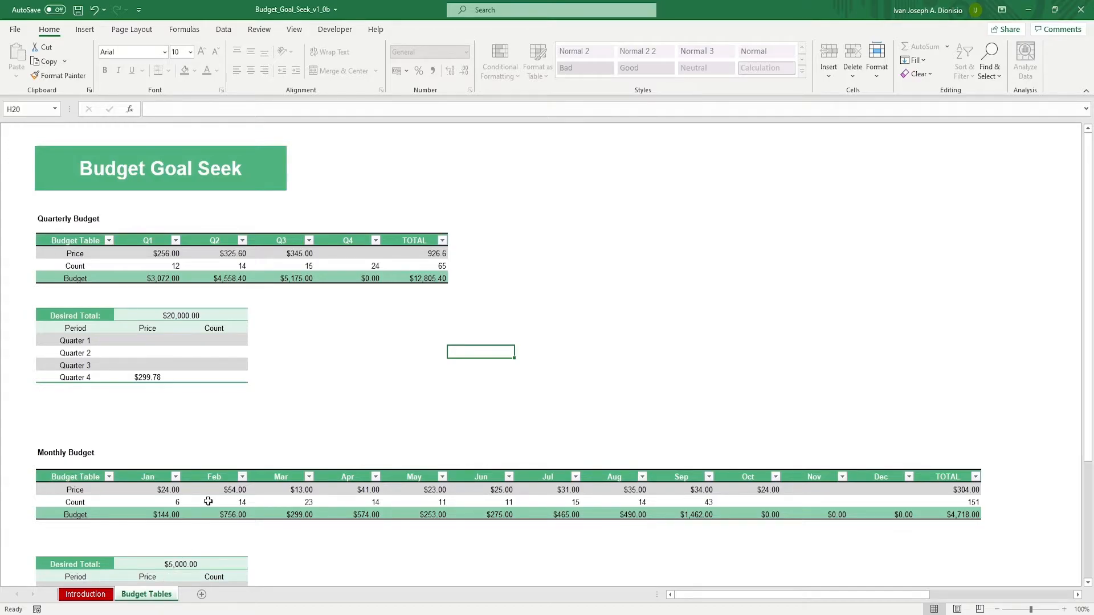
left_click(147, 328)
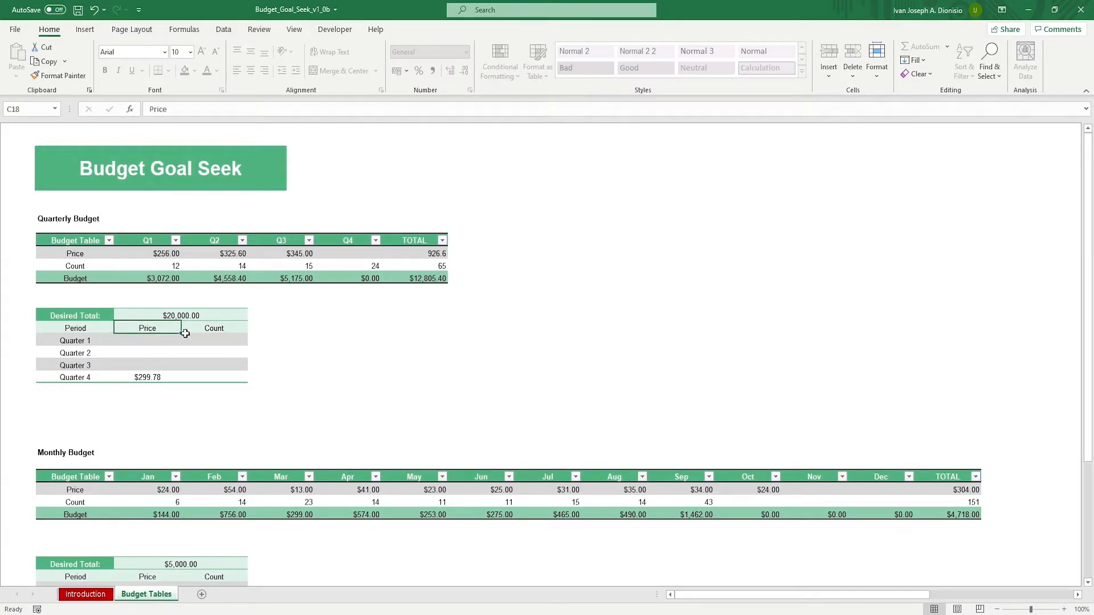
left_click(215, 328)
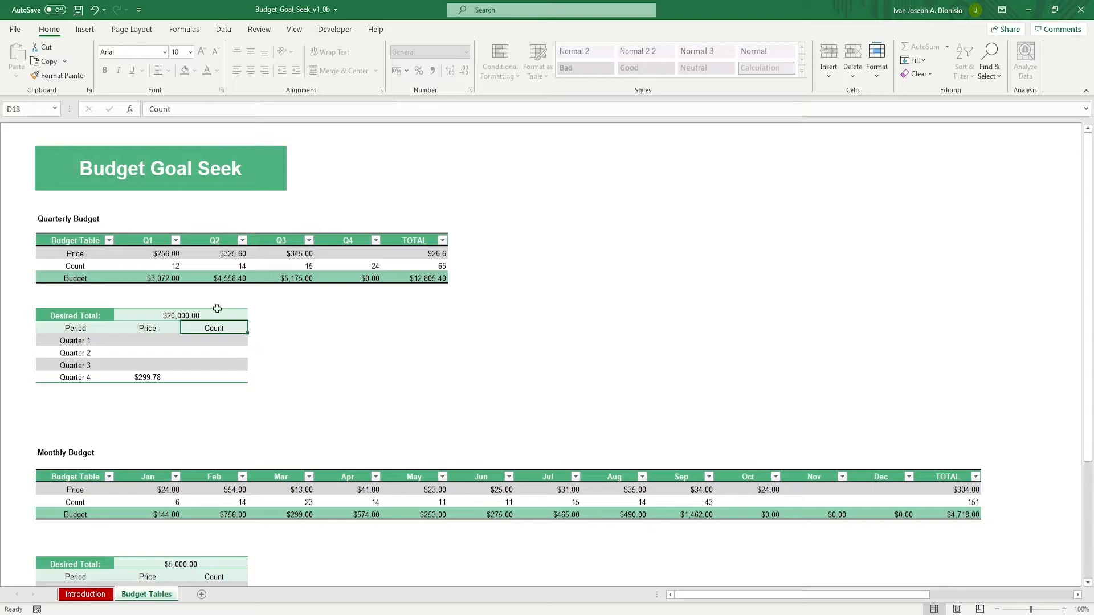
mouse_move(374, 370)
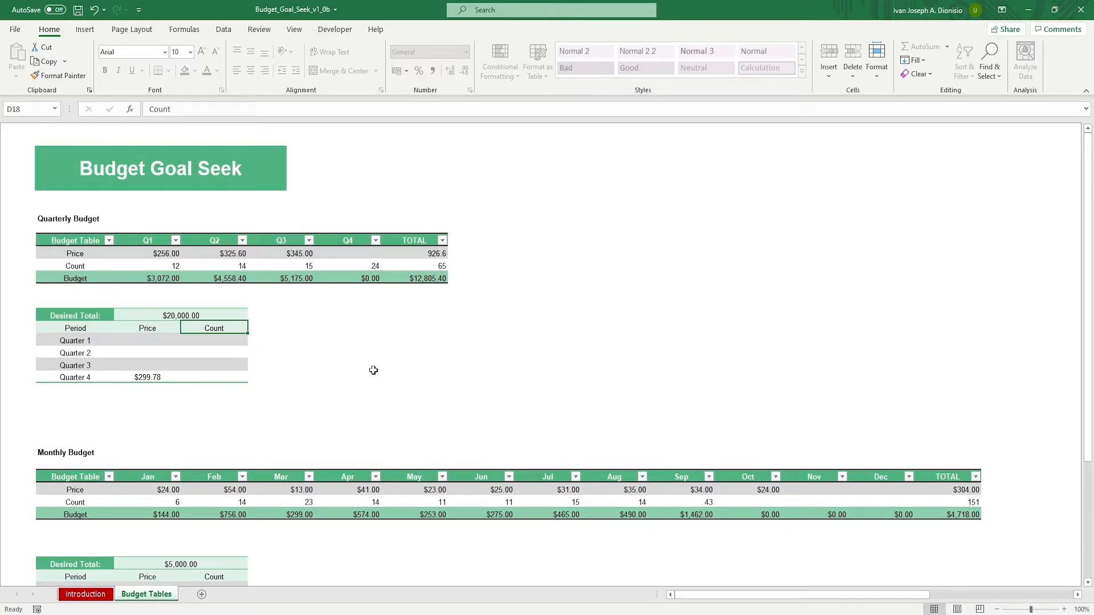
mouse_move(89, 223)
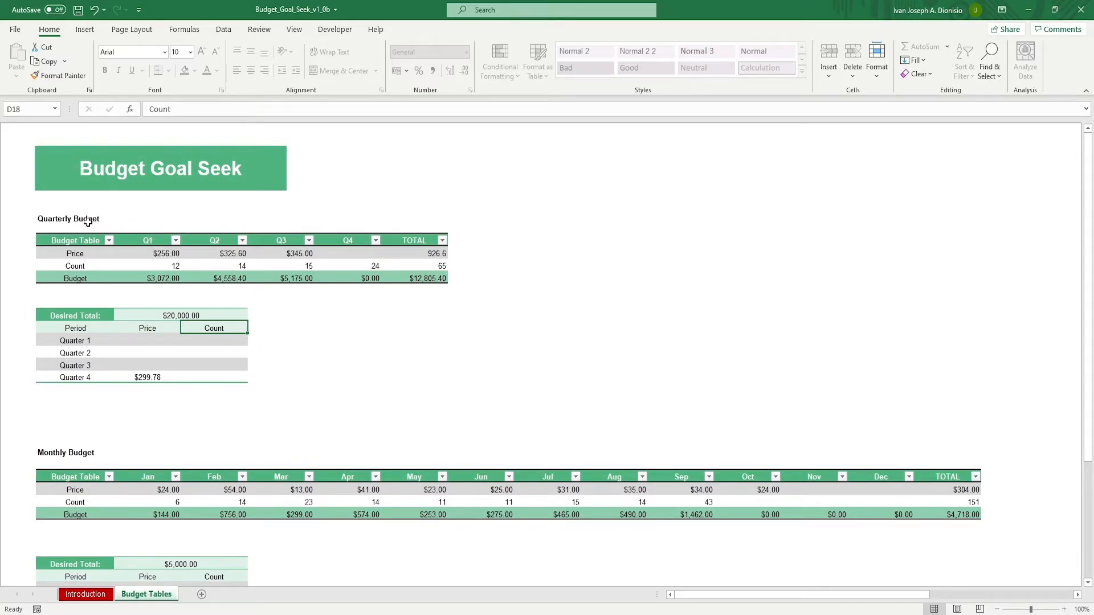
left_click(67, 219)
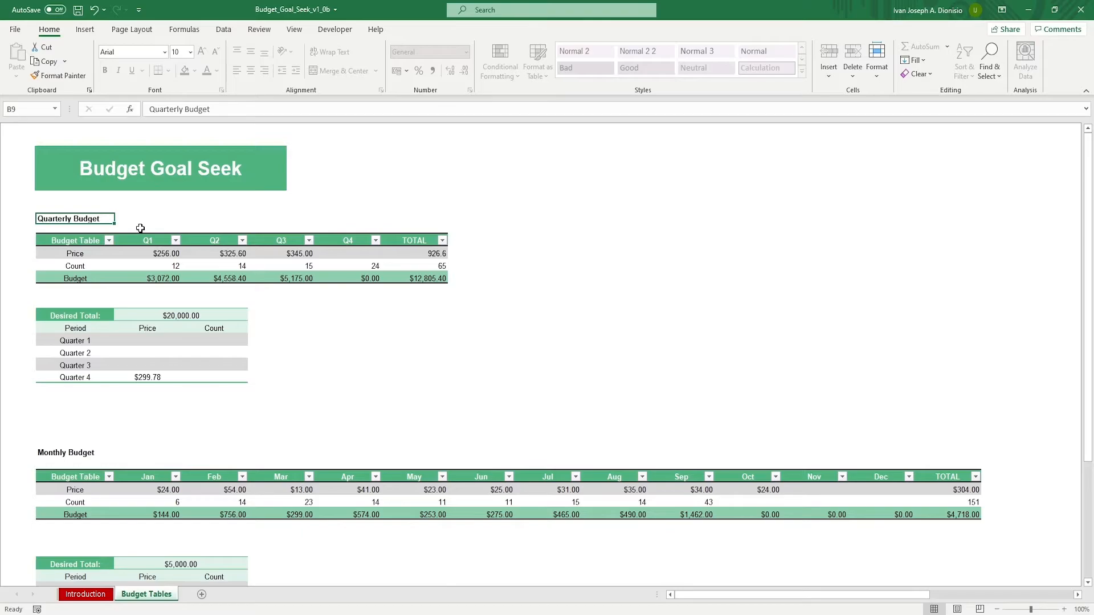
mouse_move(144, 223)
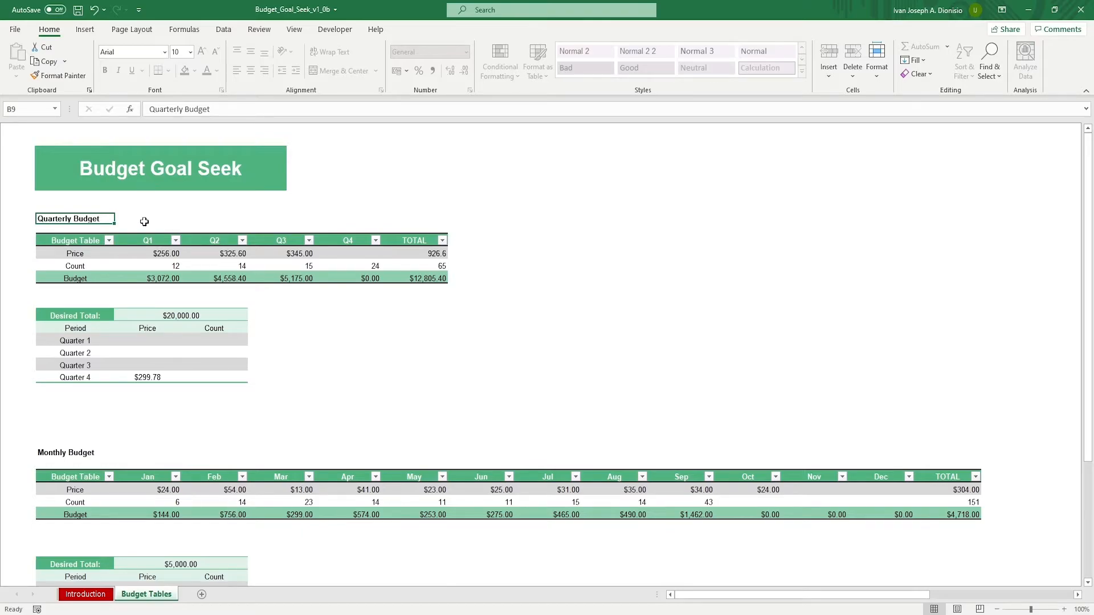
mouse_move(186, 318)
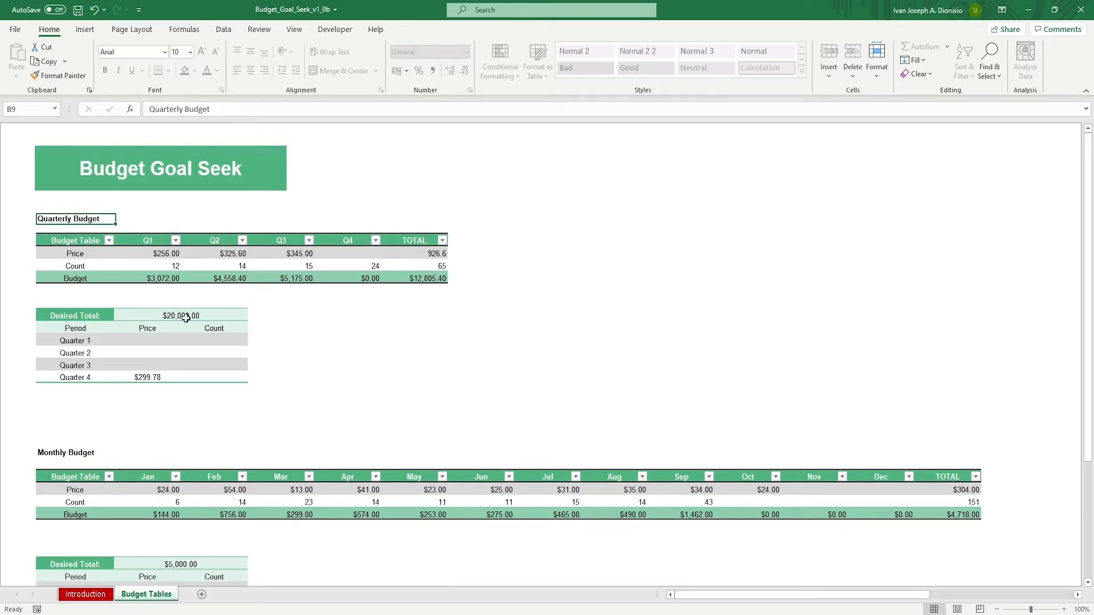
left_click(181, 314)
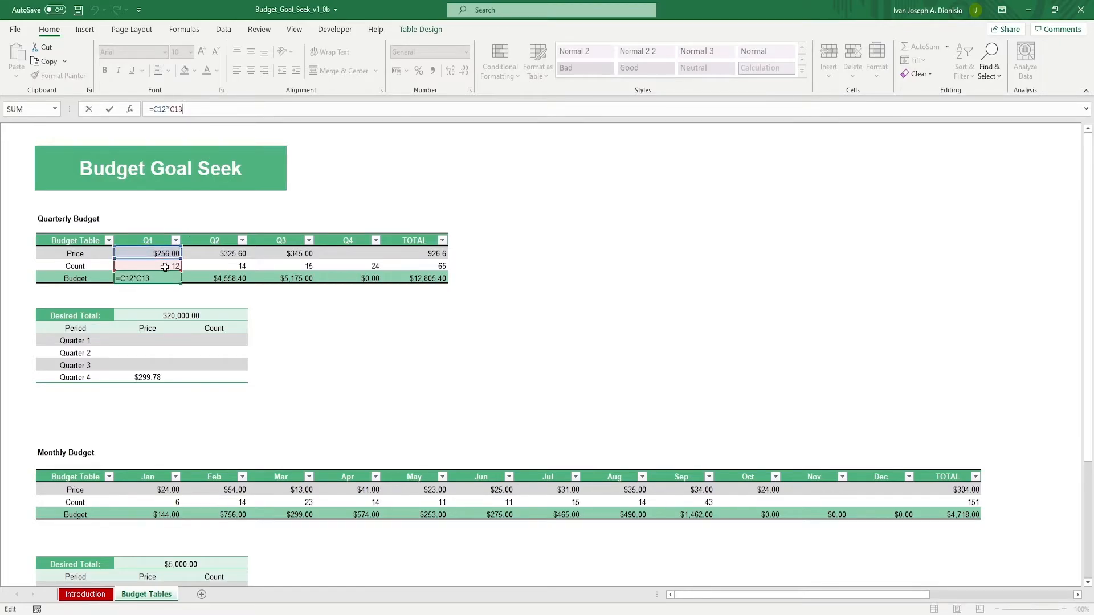
key("Return")
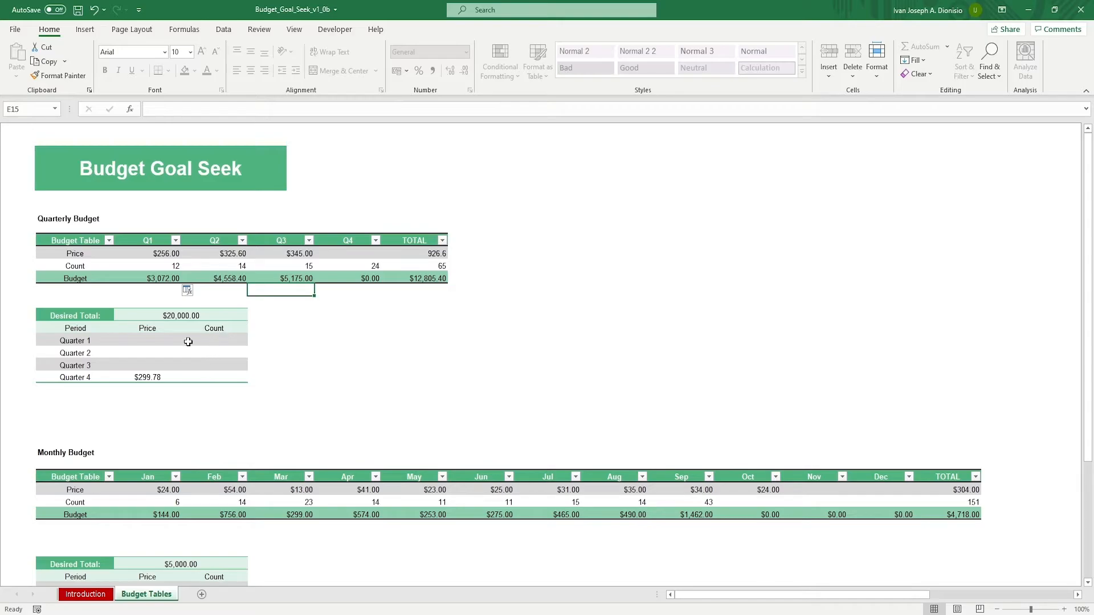
mouse_move(349, 250)
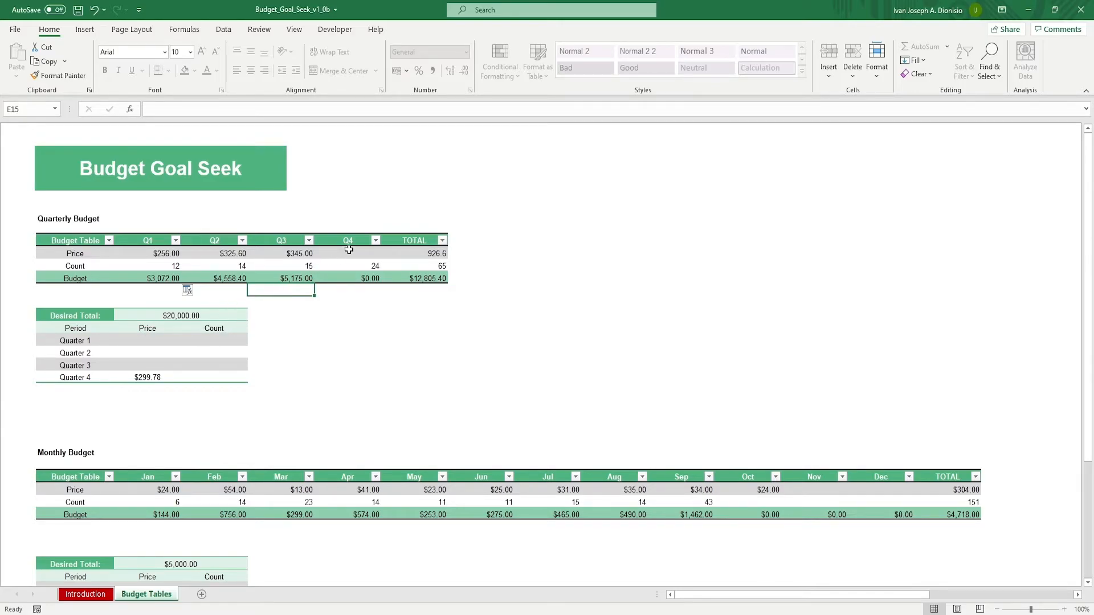
- Clear the Q3 and Q1 count cells so Desired Total computes the required counts
left_click(346, 253)
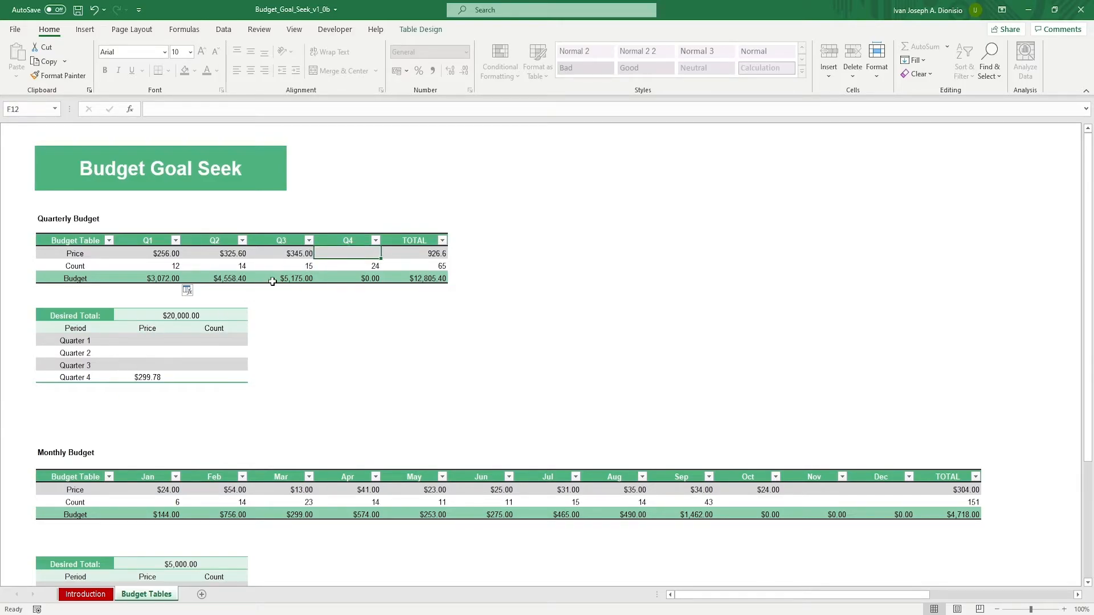
left_click(281, 265)
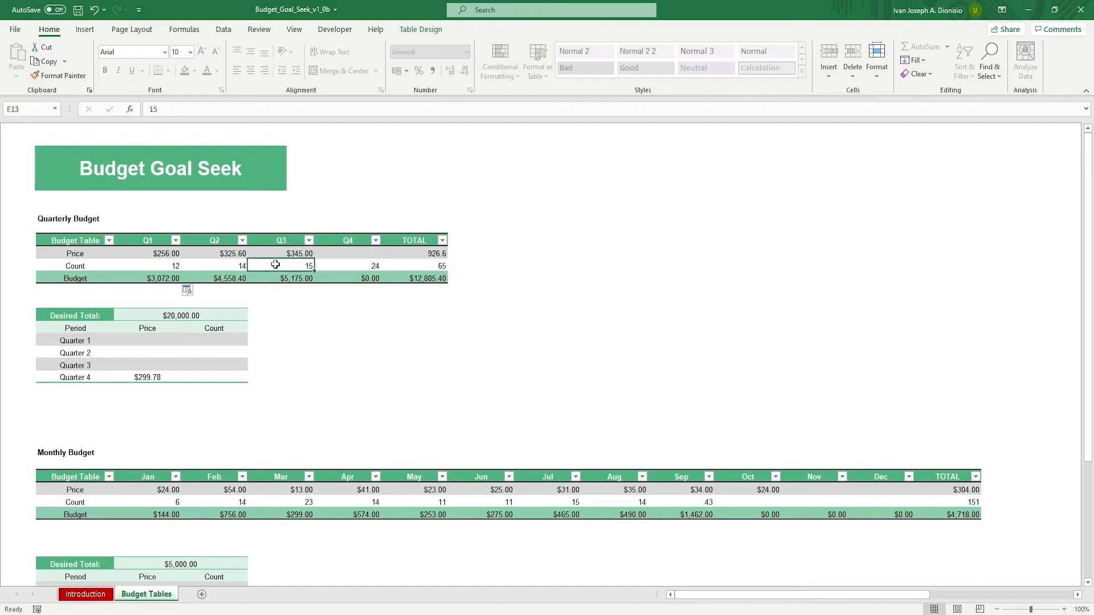
key("Delete")
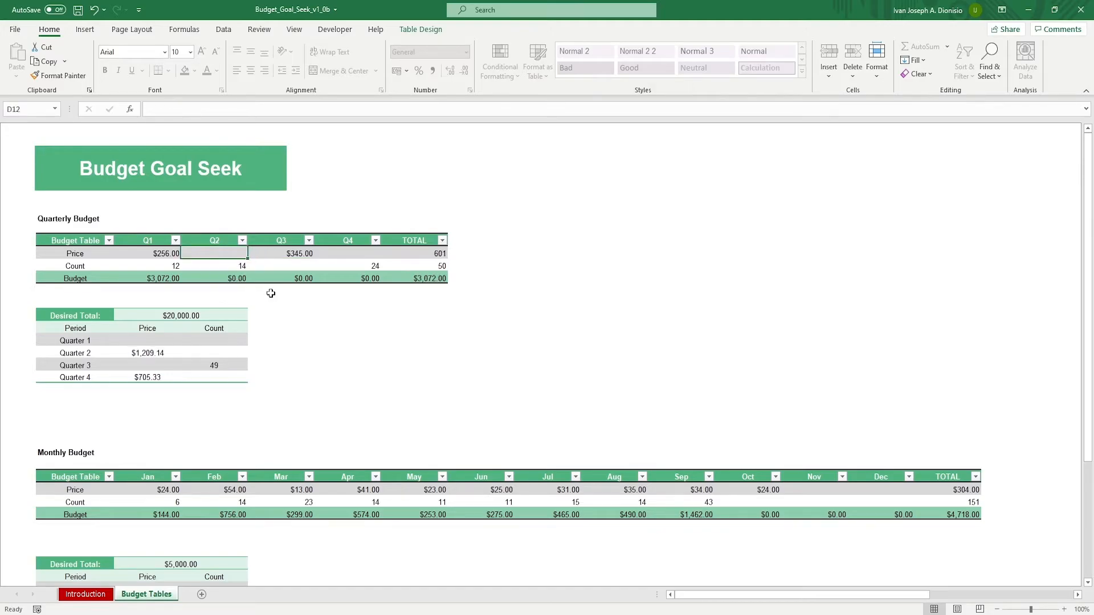
left_click(147, 265)
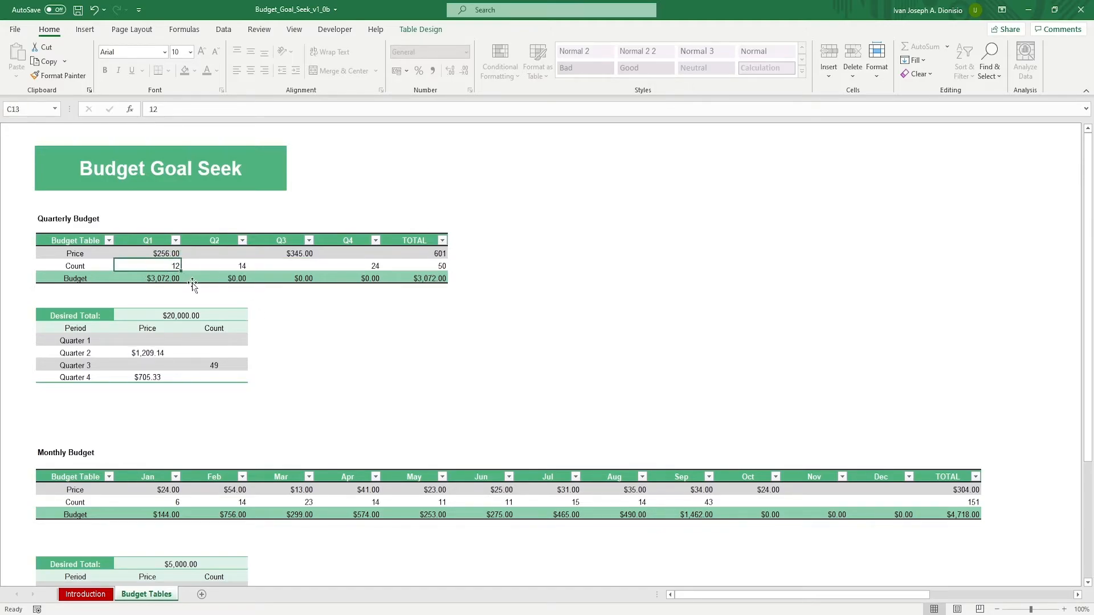
key("Delete")
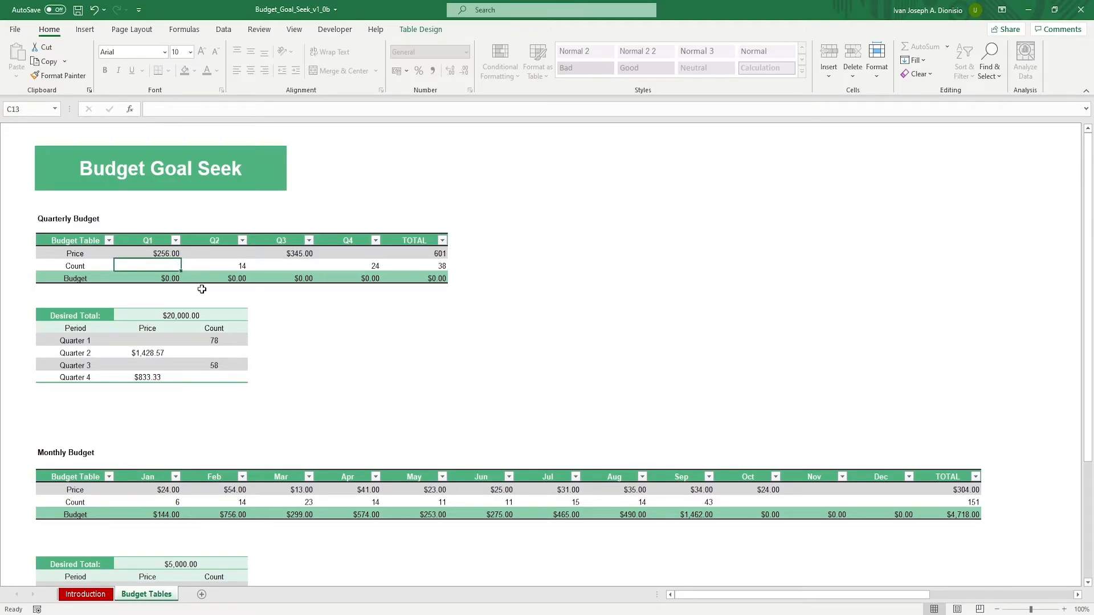